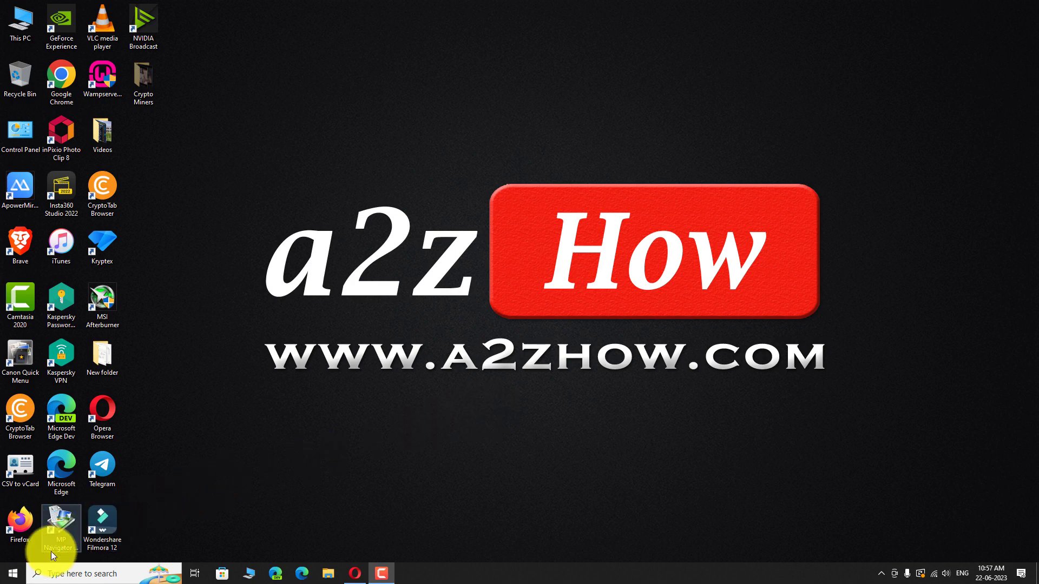
# Launch Windows Settings and go to the System section's Display page
pyautogui.click(10, 573)
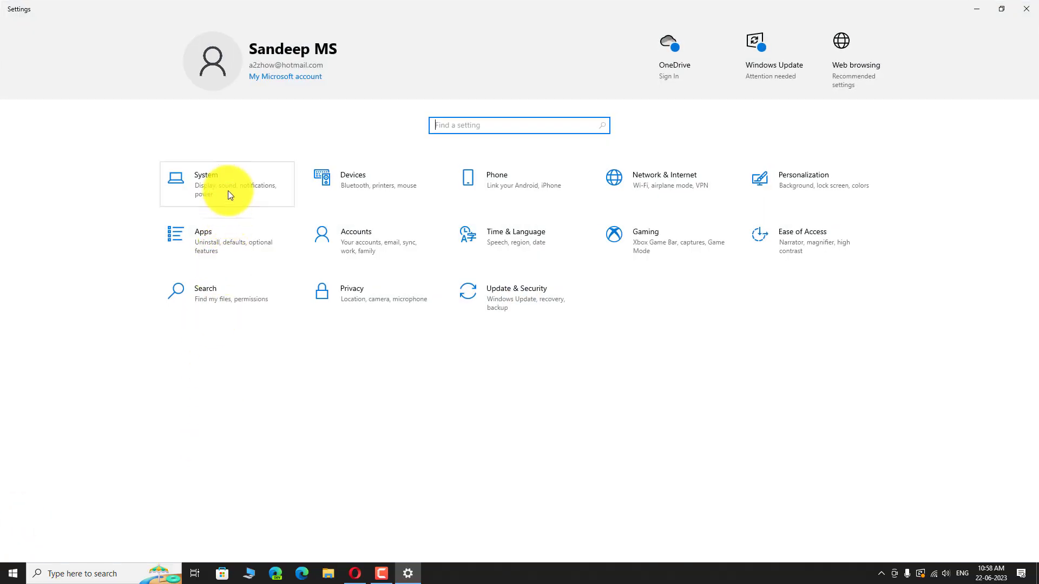
pyautogui.click(206, 184)
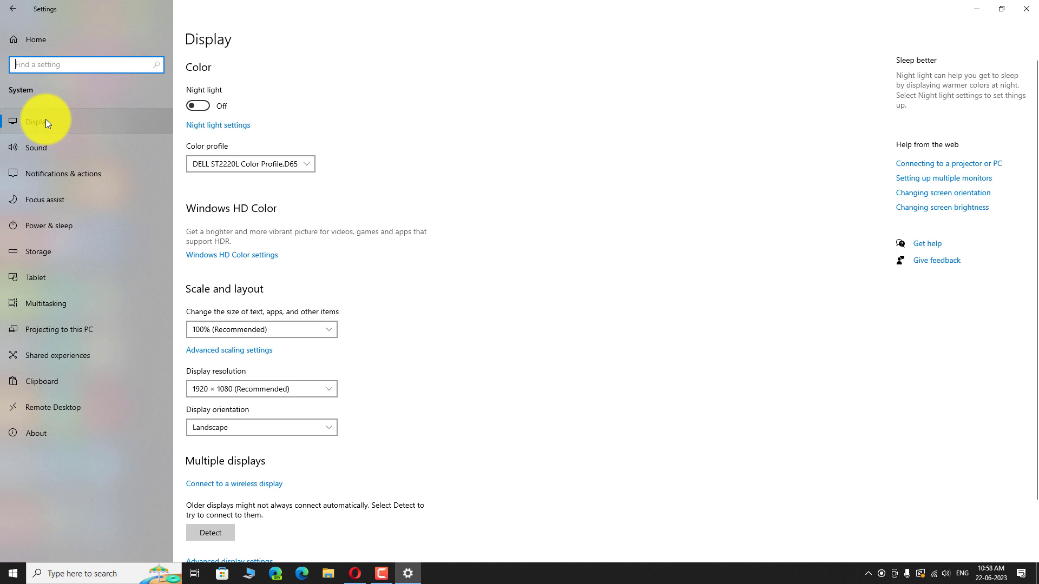
pyautogui.moveTo(63, 130)
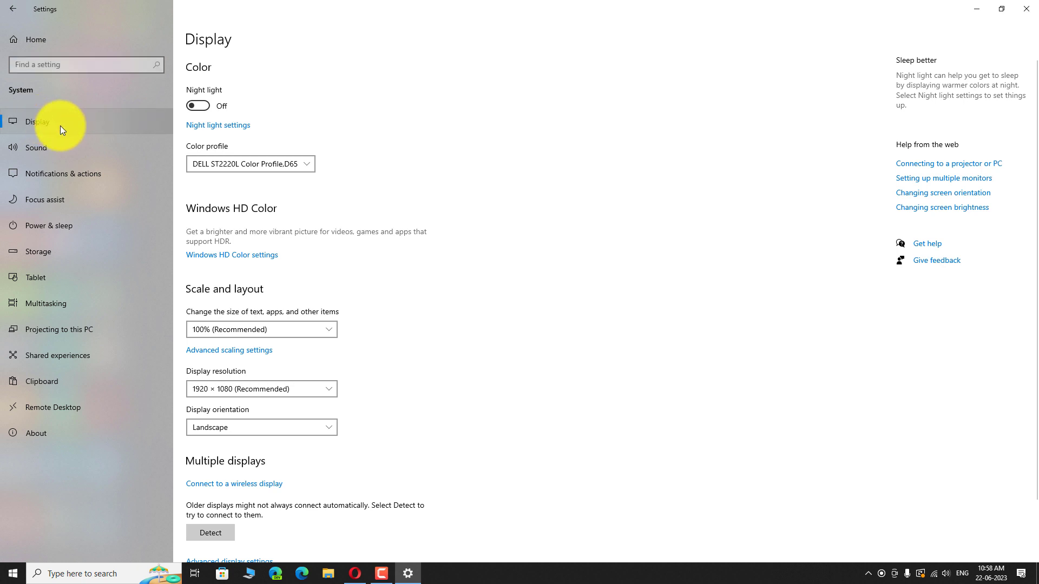
# Scroll down the Display page to the Graphics settings link and open it
pyautogui.scroll(-3)
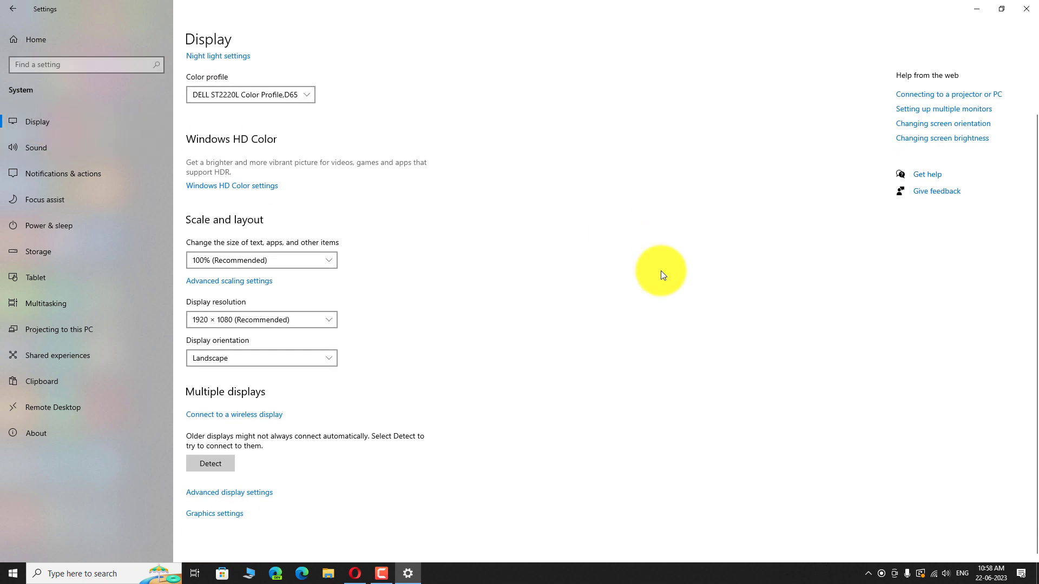
pyautogui.moveTo(212, 520)
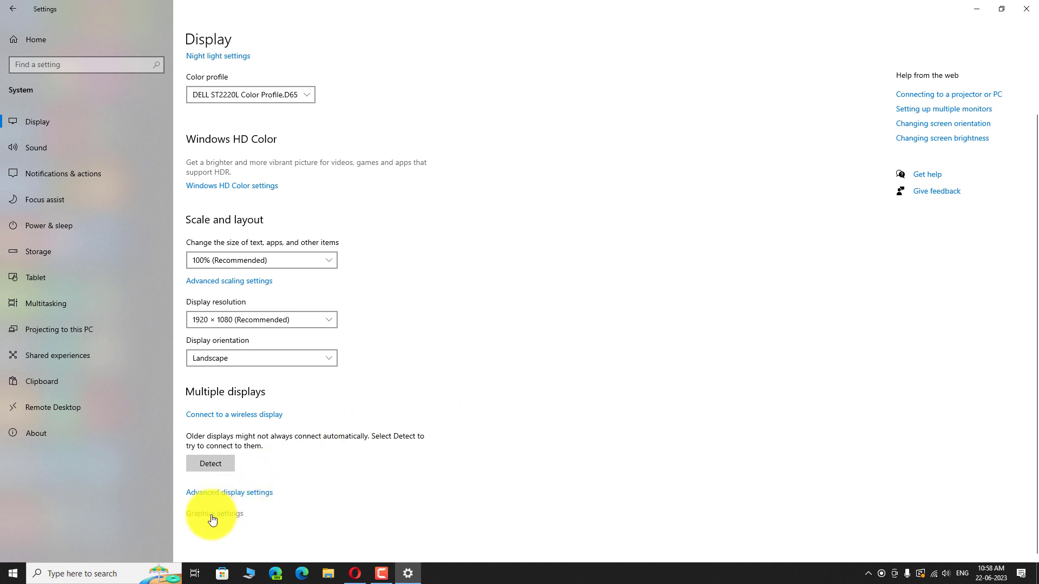
pyautogui.click(214, 514)
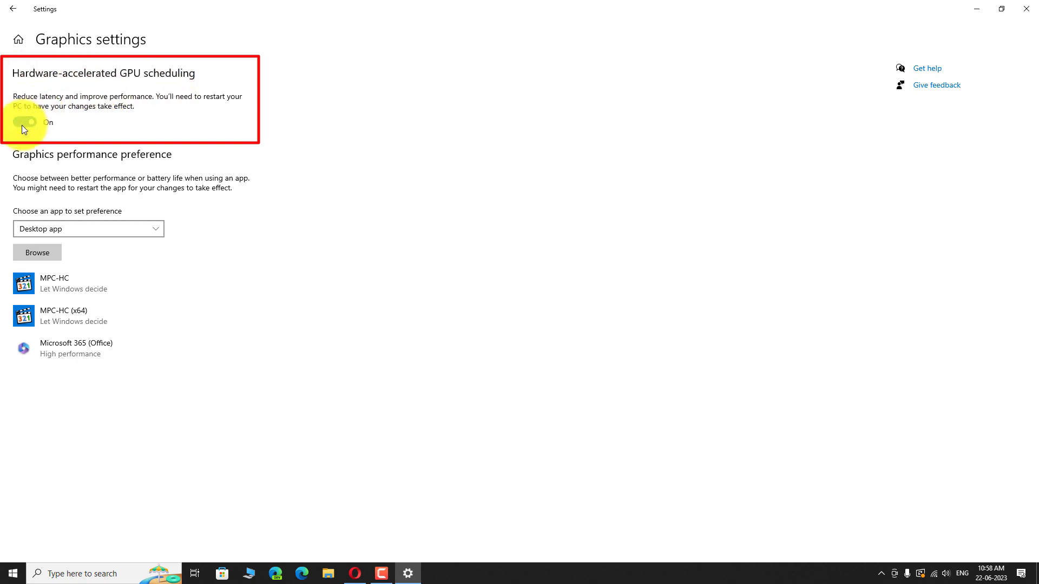
# Switch Hardware-accelerated GPU scheduling to Off and close the Settings window
pyautogui.click(24, 122)
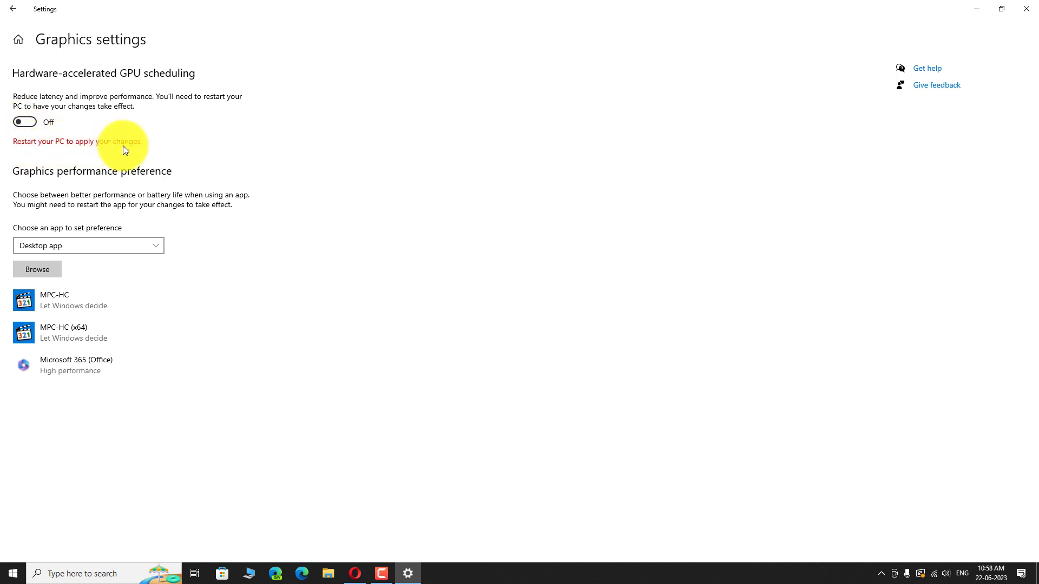
pyautogui.moveTo(1011, 23)
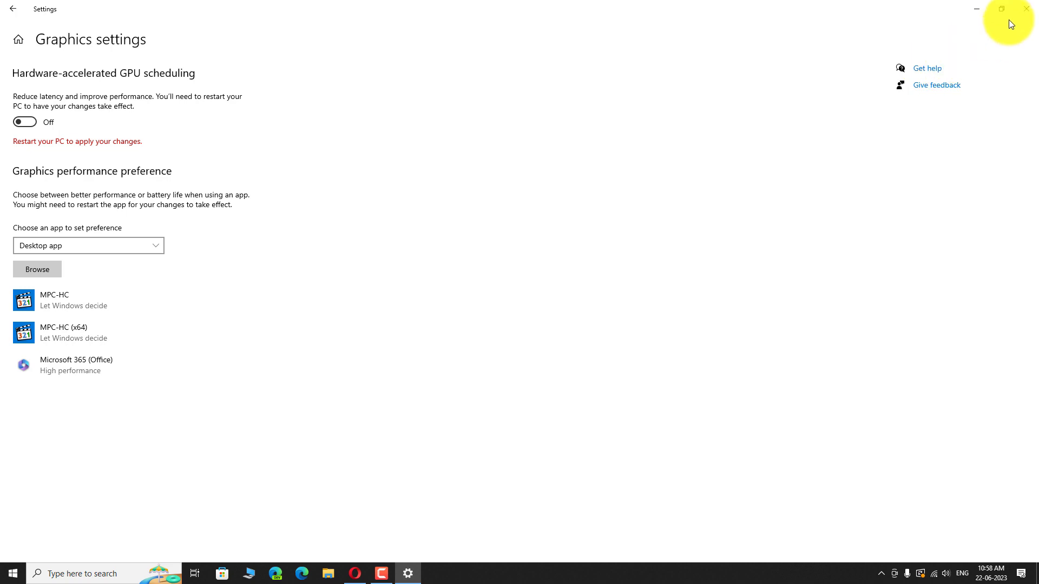
pyautogui.click(1025, 9)
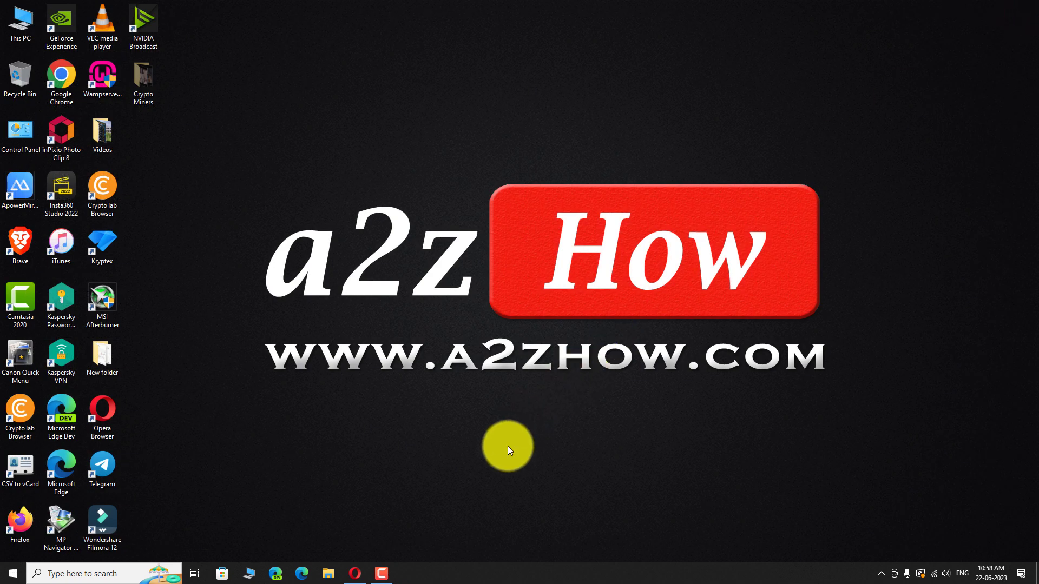
pyautogui.moveTo(20, 574)
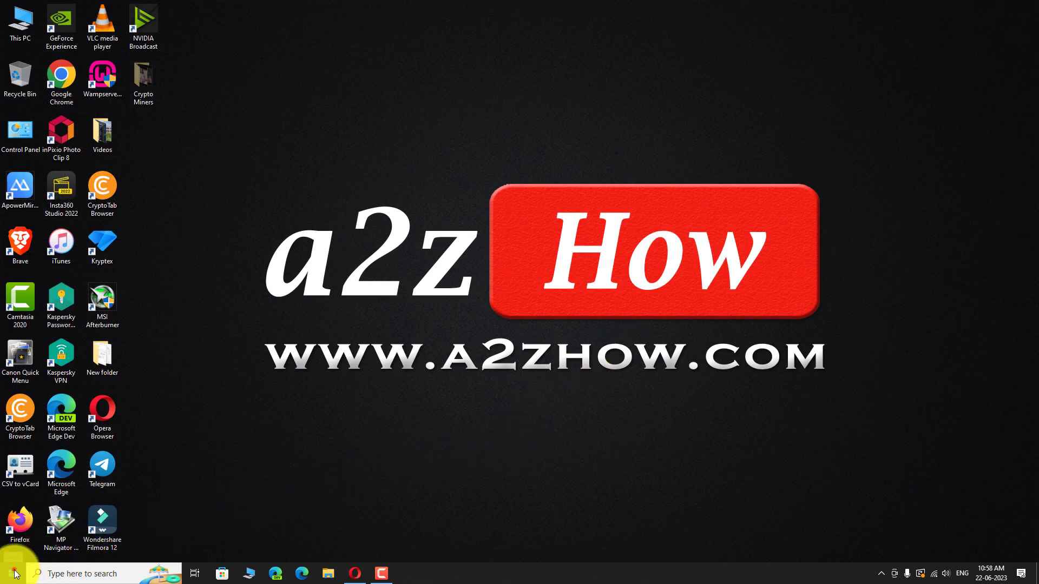
# Show the Start menu's power options: Sleep, Shut down and Restart
pyautogui.click(8, 573)
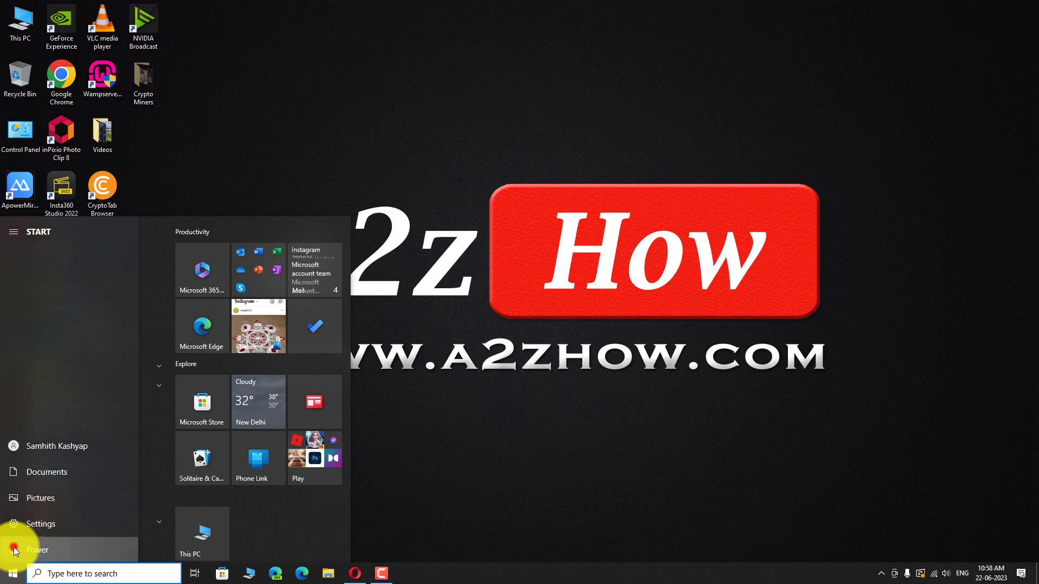
pyautogui.click(12, 550)
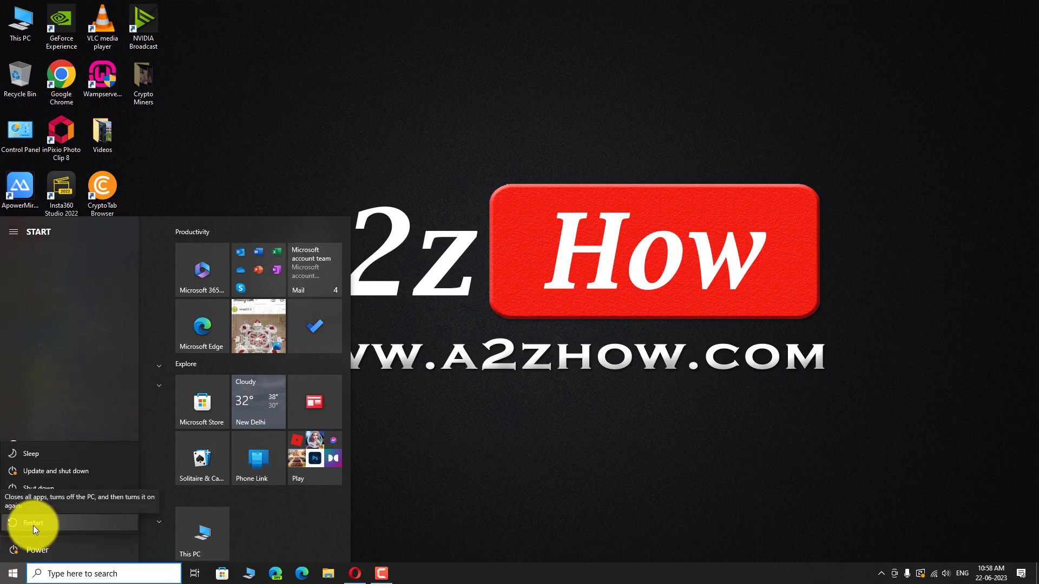